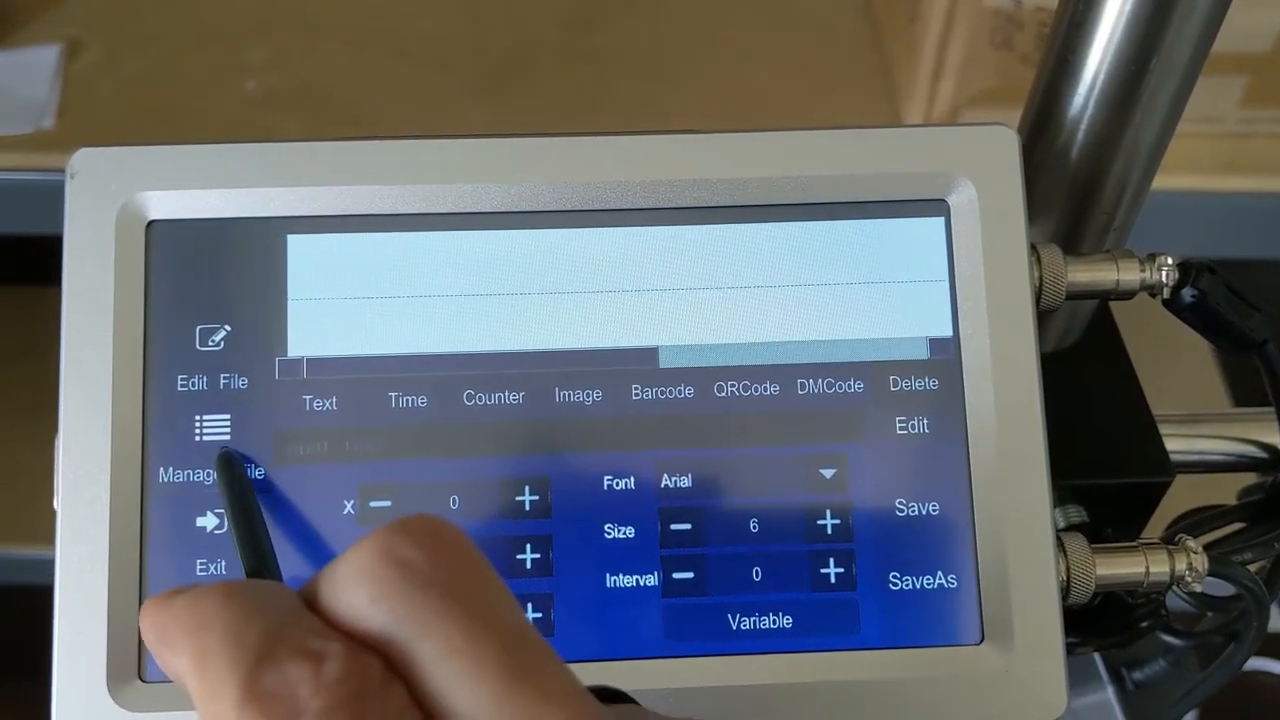
# Show the stored message files via Manage File and open a message for editing
pyautogui.click(212, 458)
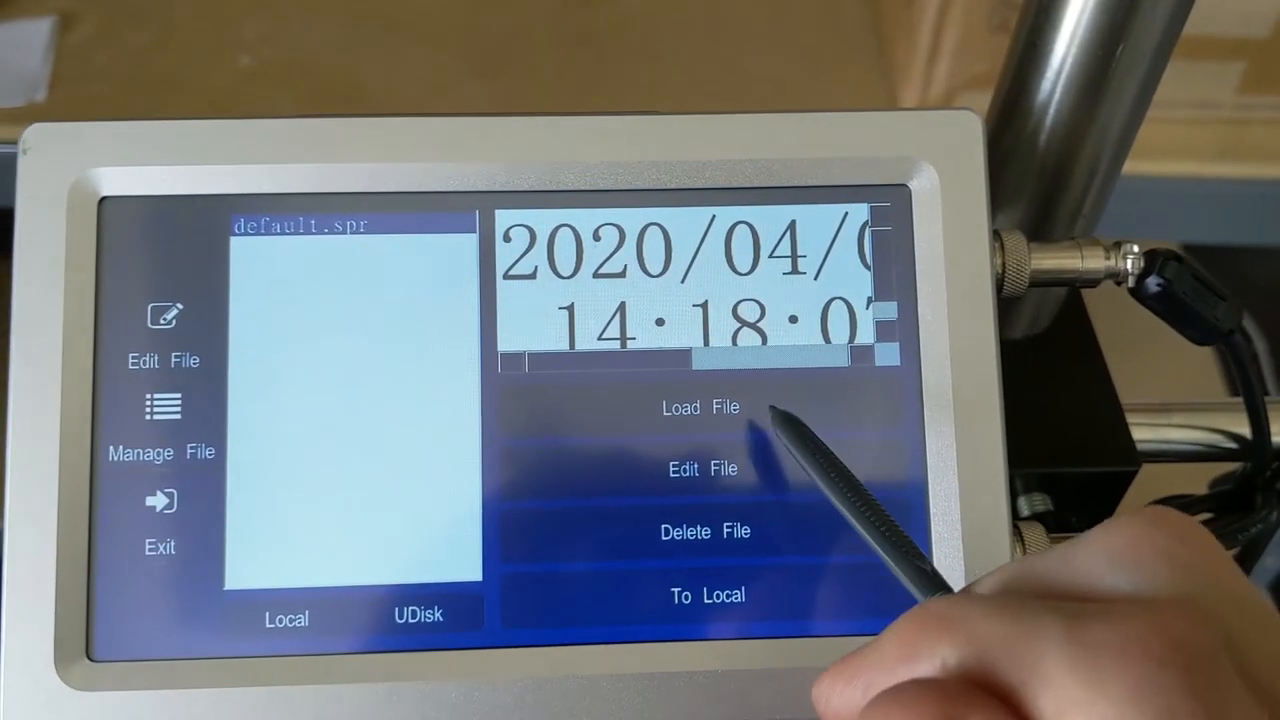
pyautogui.click(700, 408)
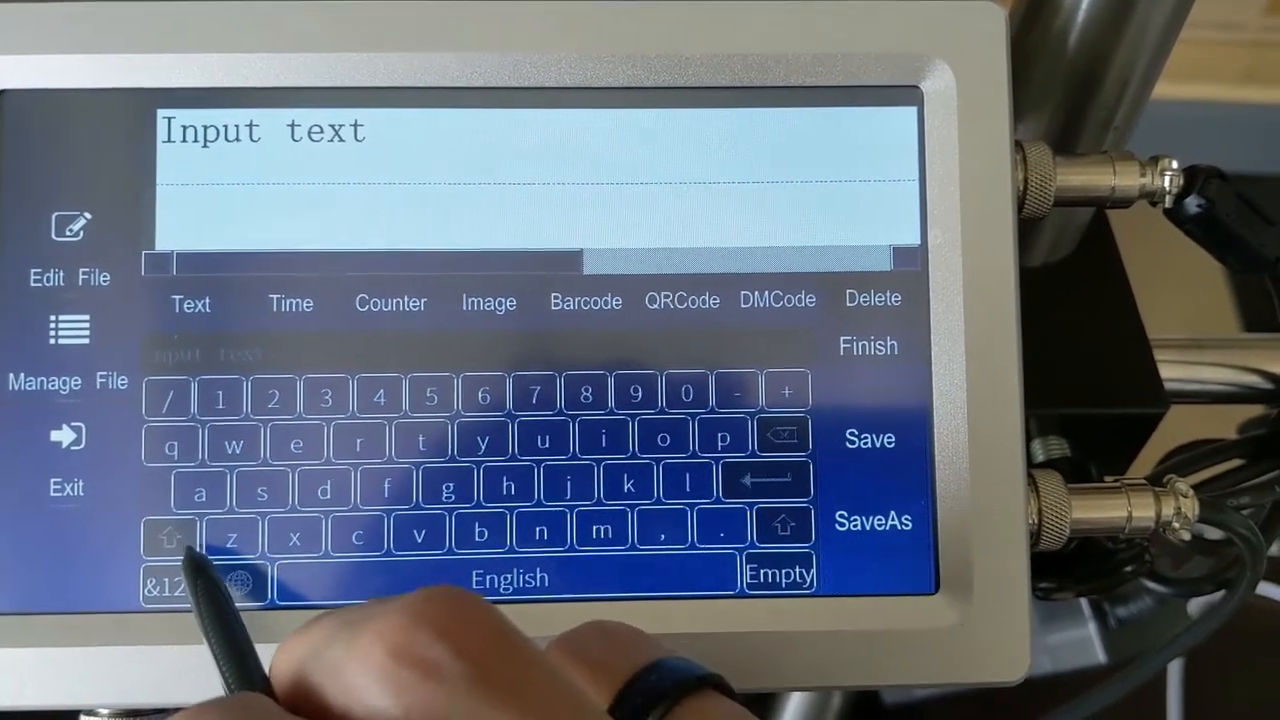
# Enter 'Sneed Coding' with capital S and C, fixing a typo, and confirm the line
pyautogui.click(168, 536)
pyautogui.write('Sneed')
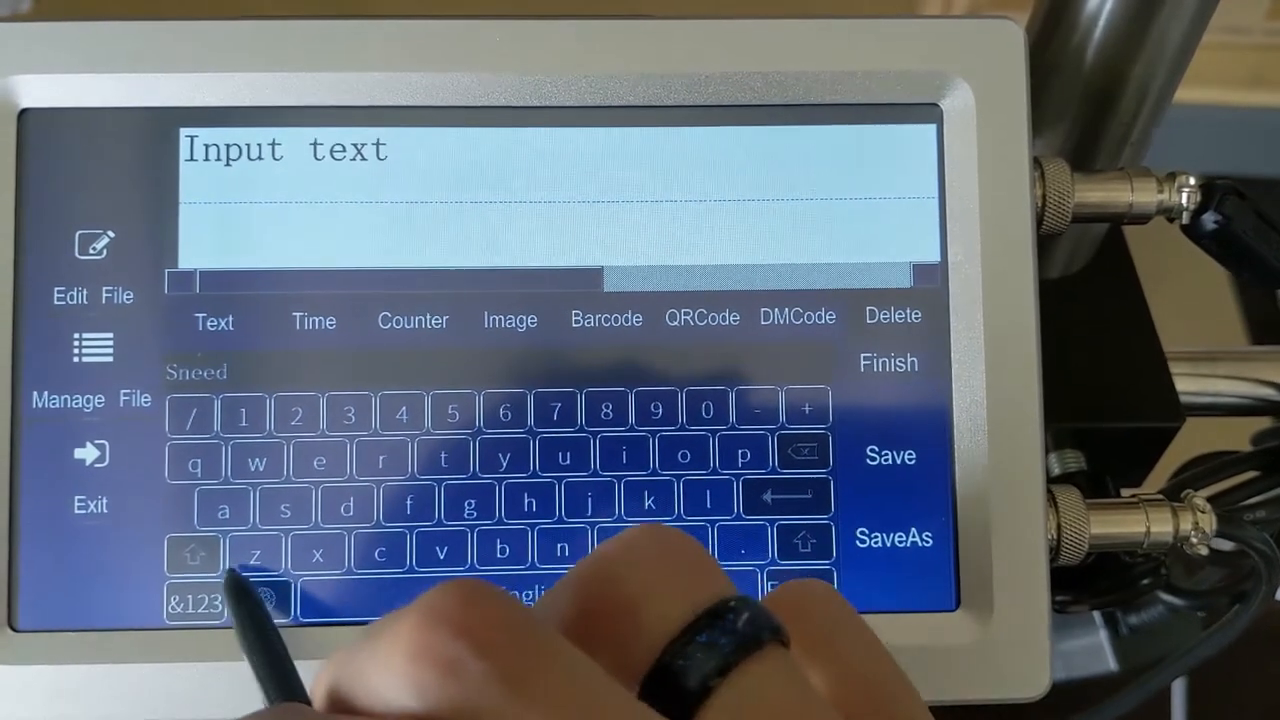
pyautogui.click(196, 552)
pyautogui.write(' Cod')
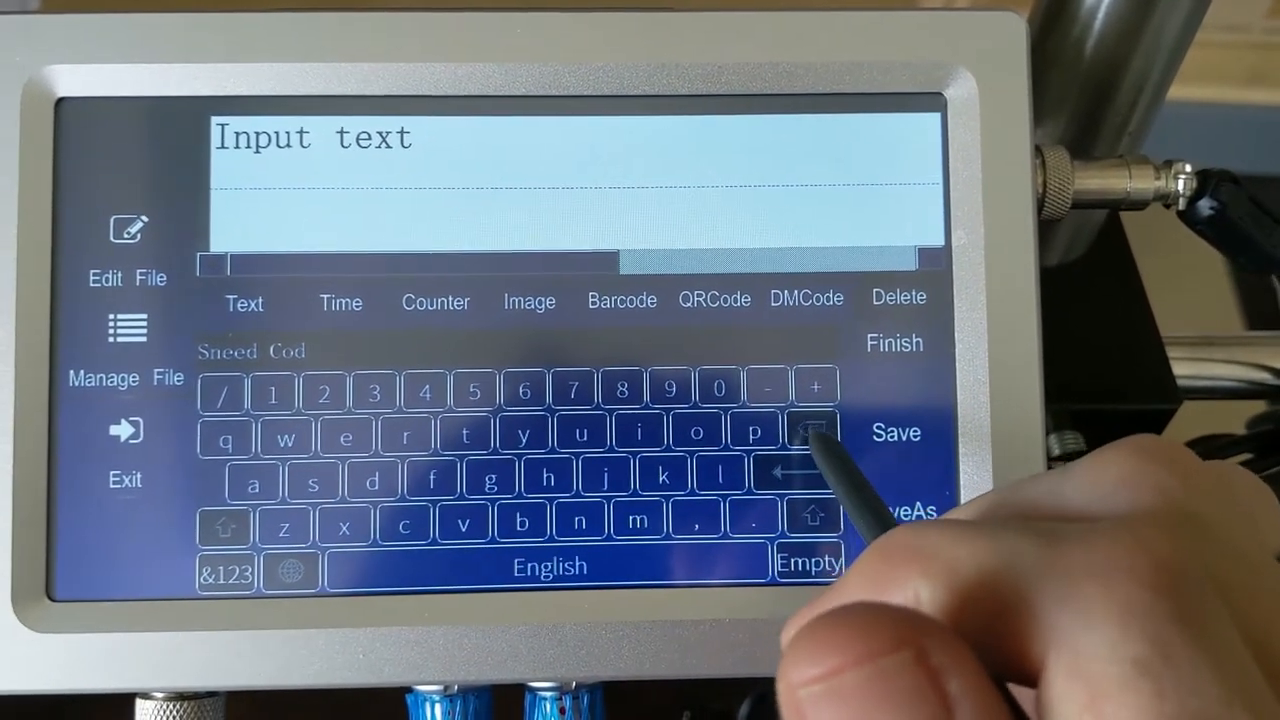
pyautogui.click(642, 430)
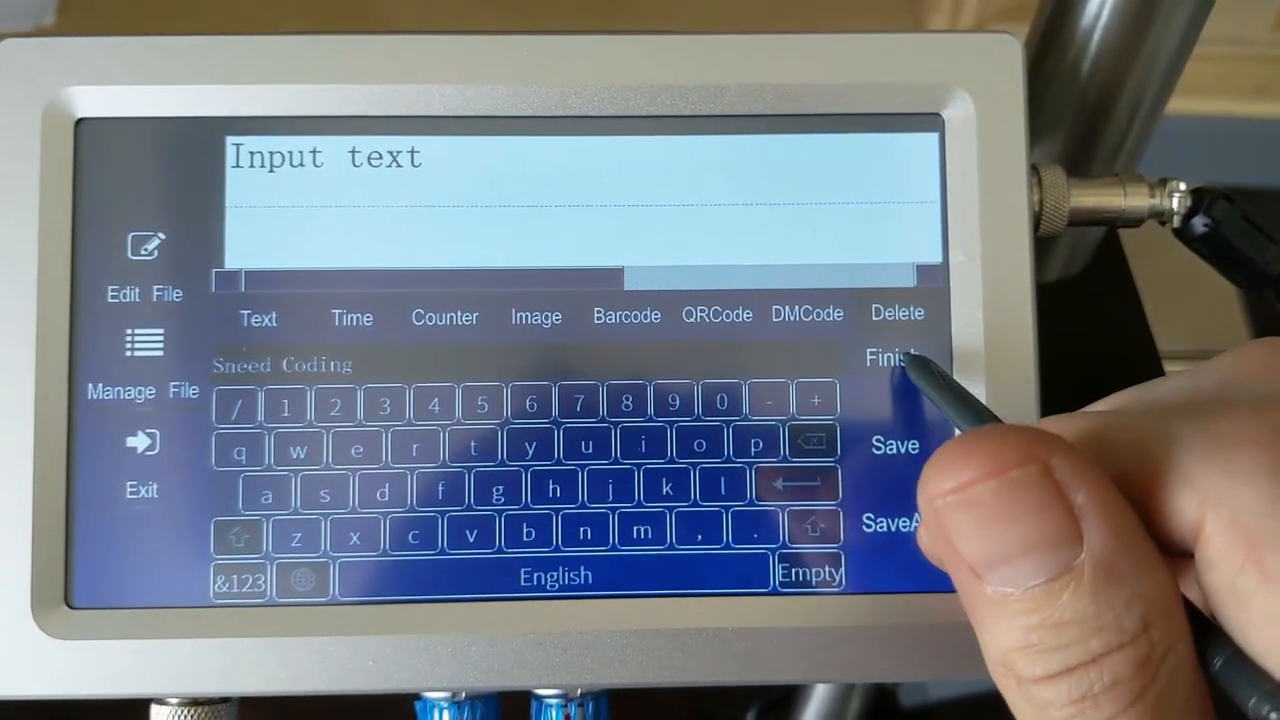
pyautogui.click(888, 356)
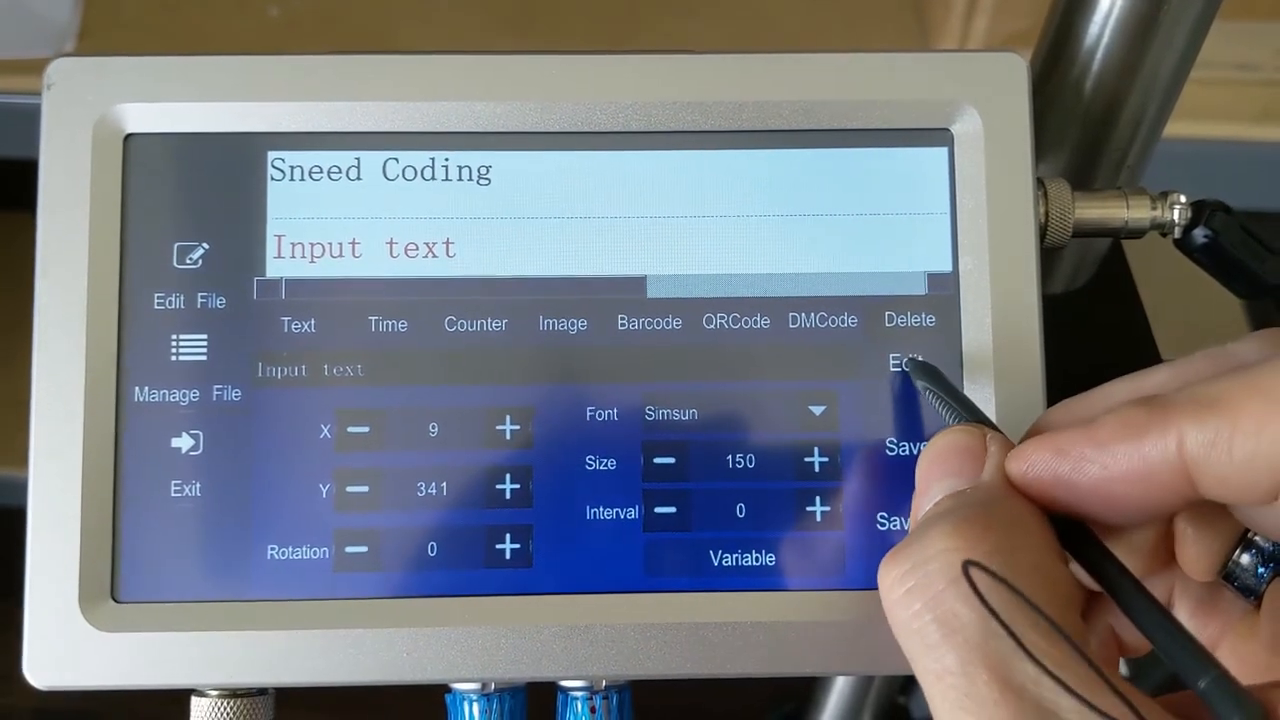
# Begin entering words for the new second text line under Sneed Coding
pyautogui.click(904, 362)
pyautogui.write('Solutions')
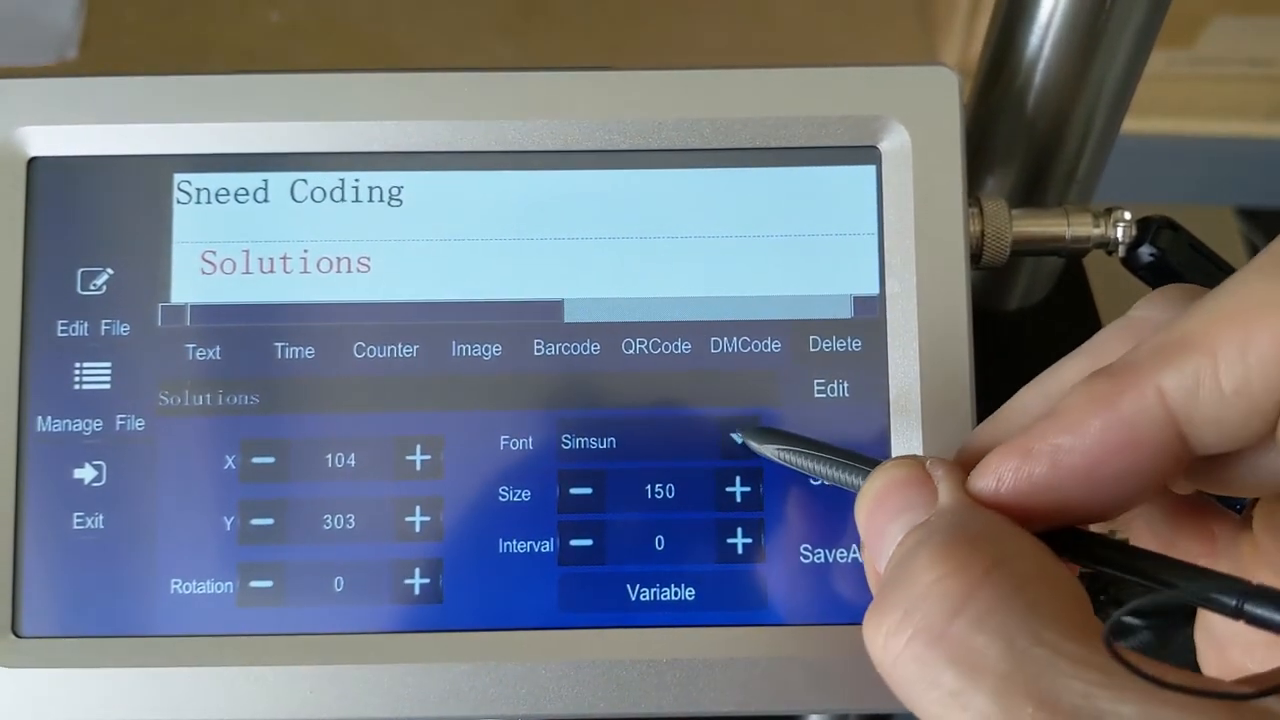
# Set the Solutions line to Arial and enlarge it to about size 228
pyautogui.click(738, 442)
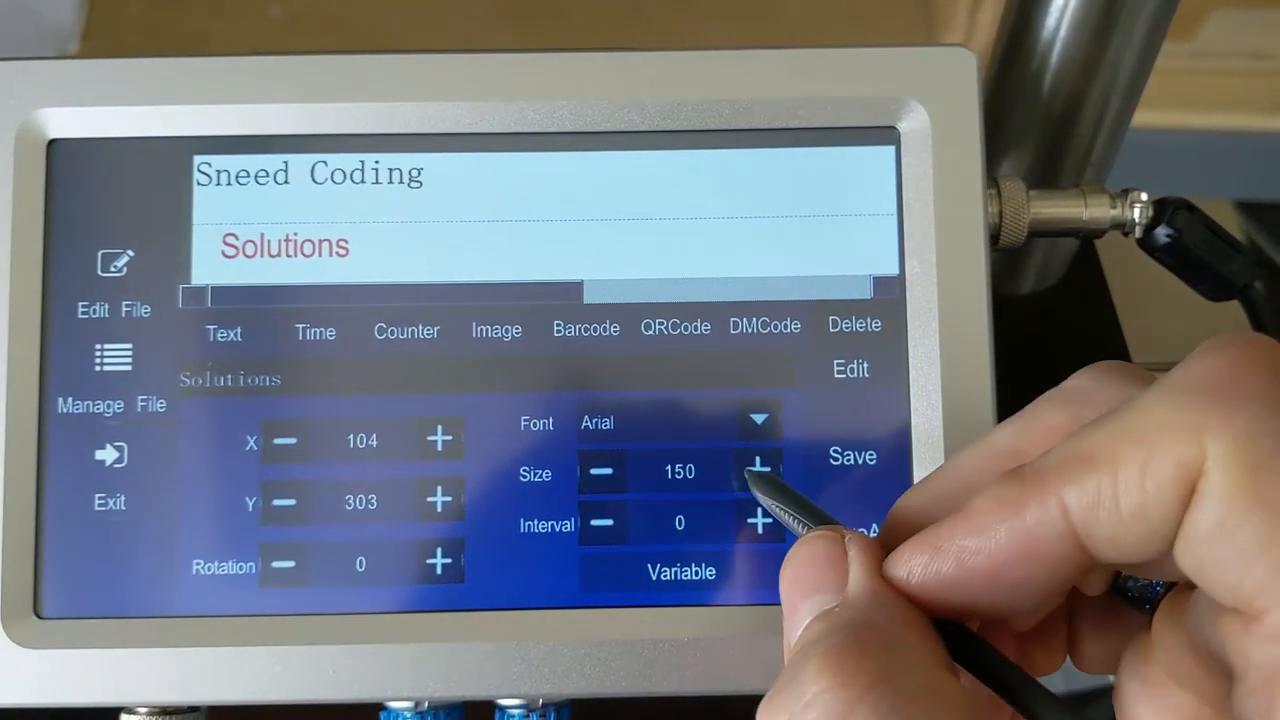
pyautogui.click(760, 464)
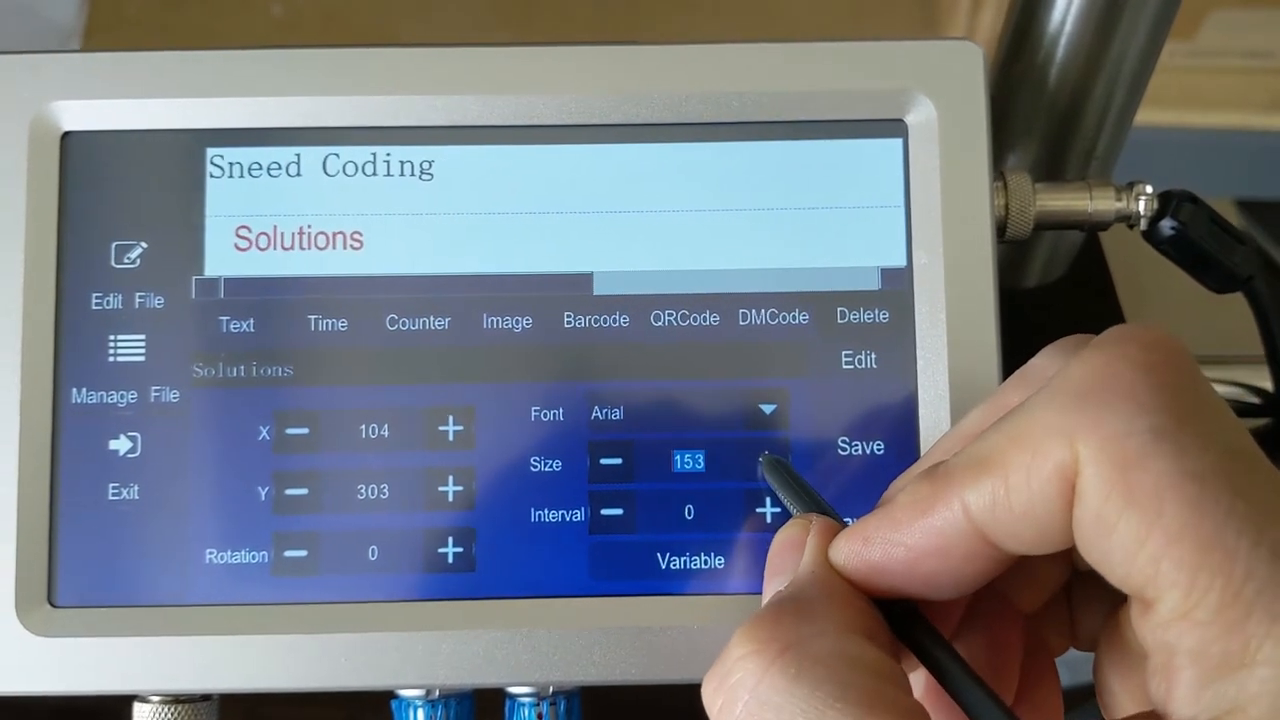
pyautogui.click(768, 460)
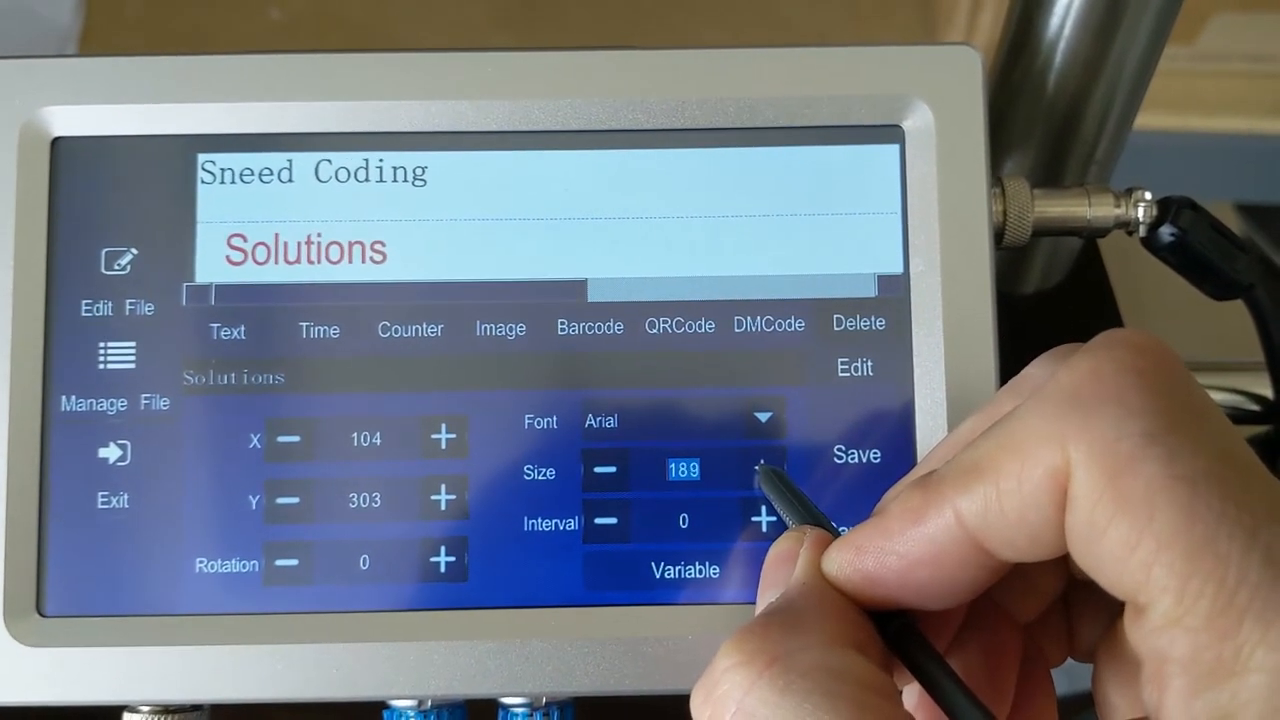
pyautogui.click(764, 470)
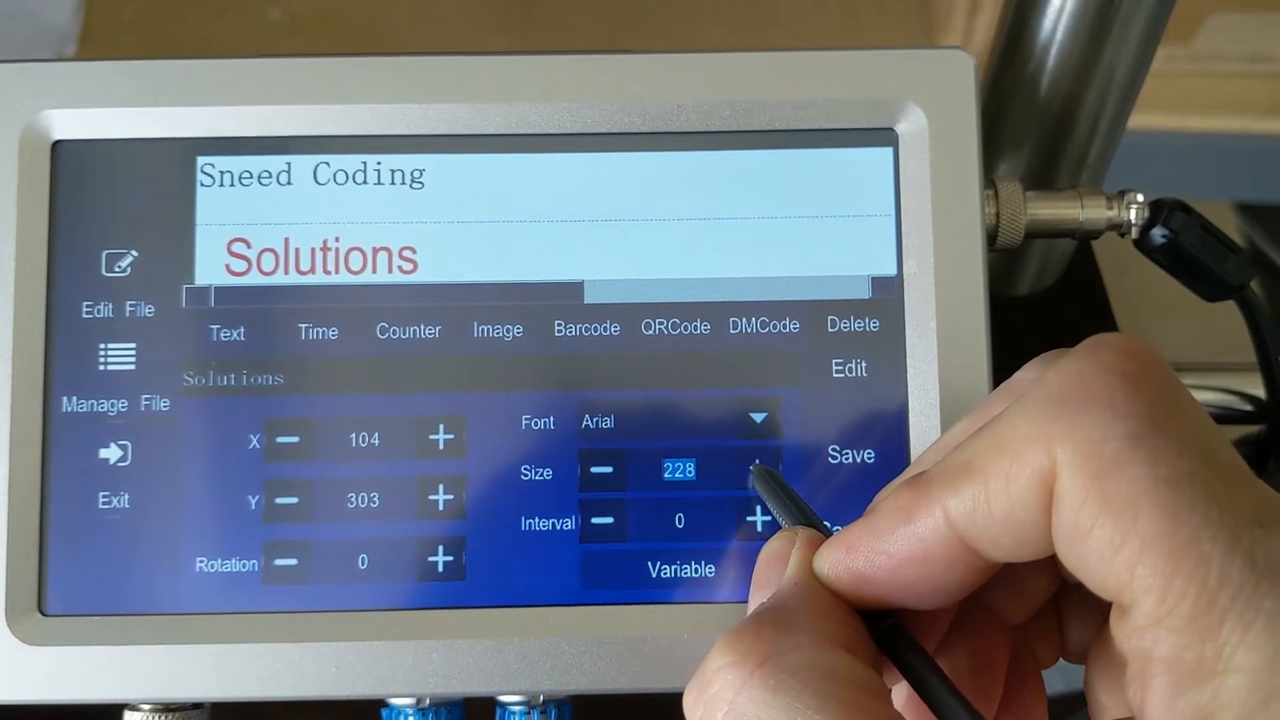
pyautogui.click(762, 470)
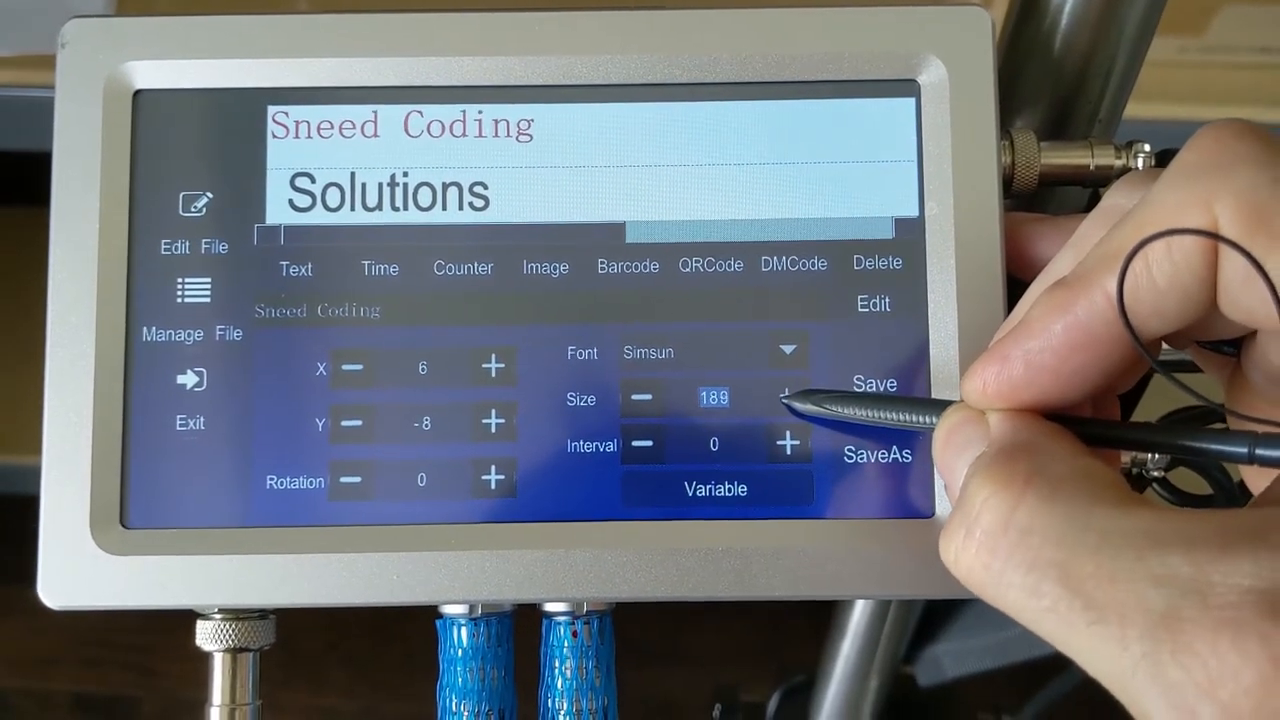
# Increase the Sneed Coding line's size to 255 to match the second line
pyautogui.click(788, 398)
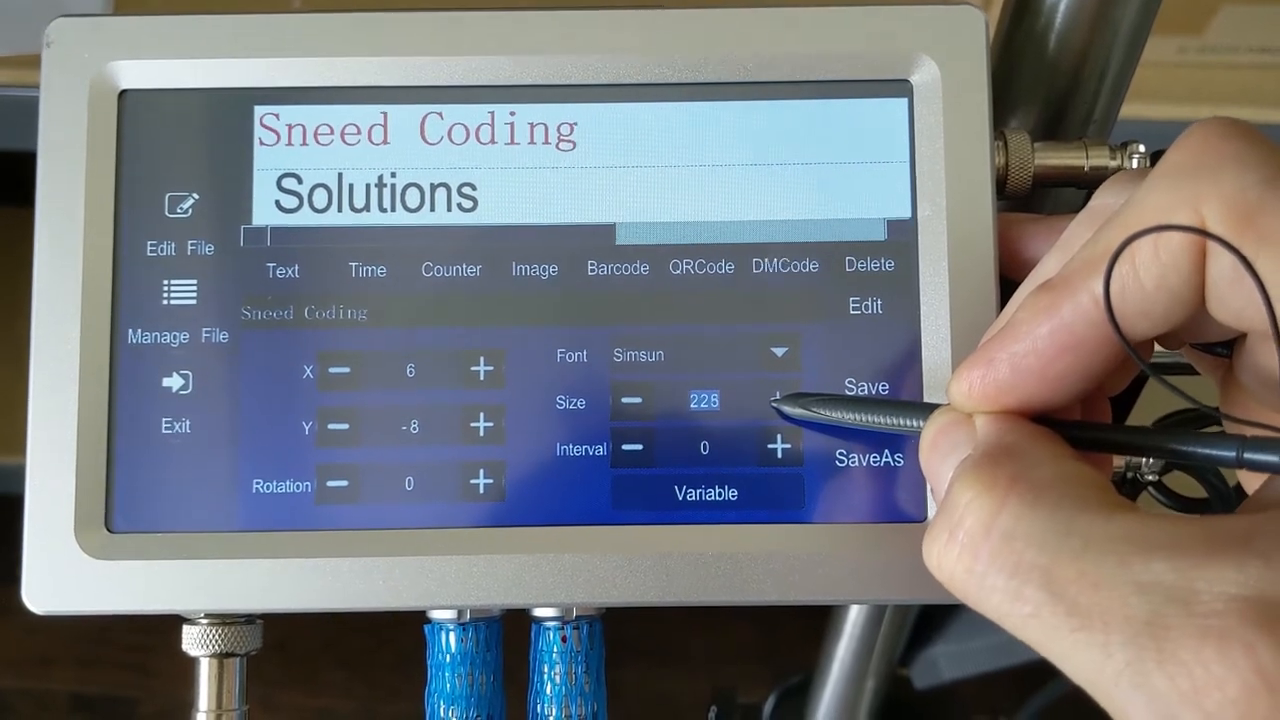
pyautogui.click(780, 400)
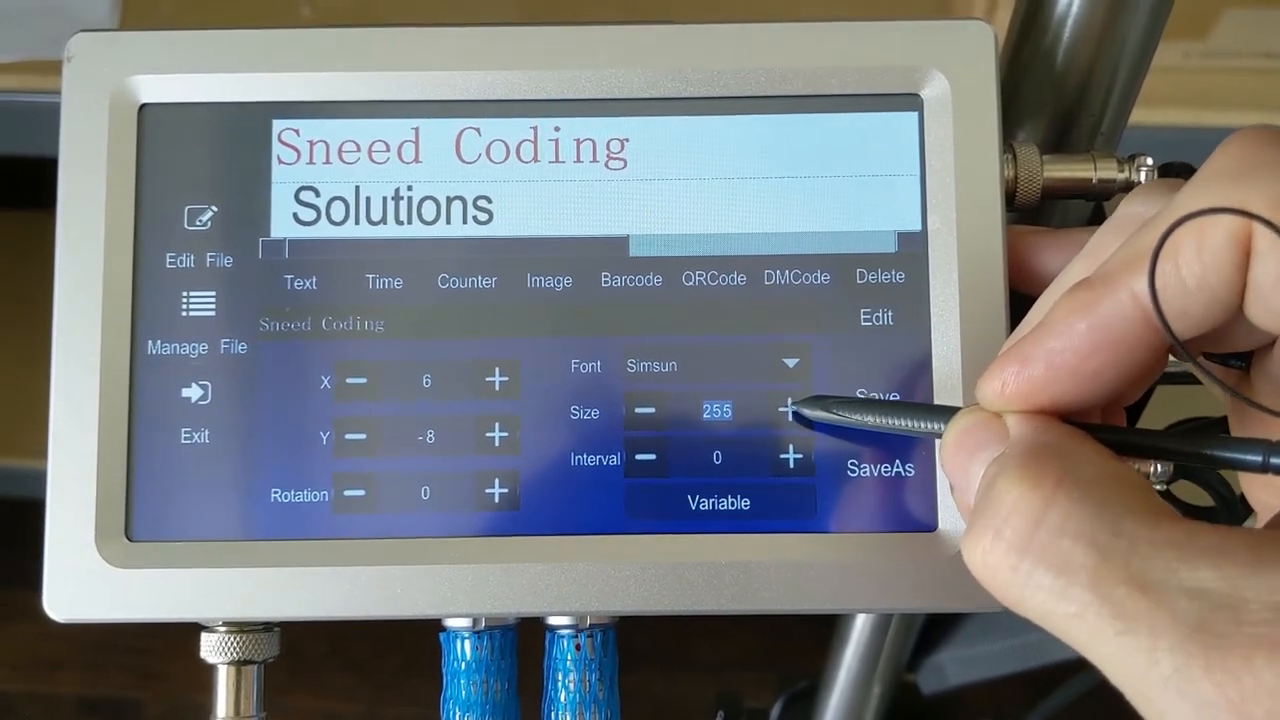
pyautogui.click(792, 410)
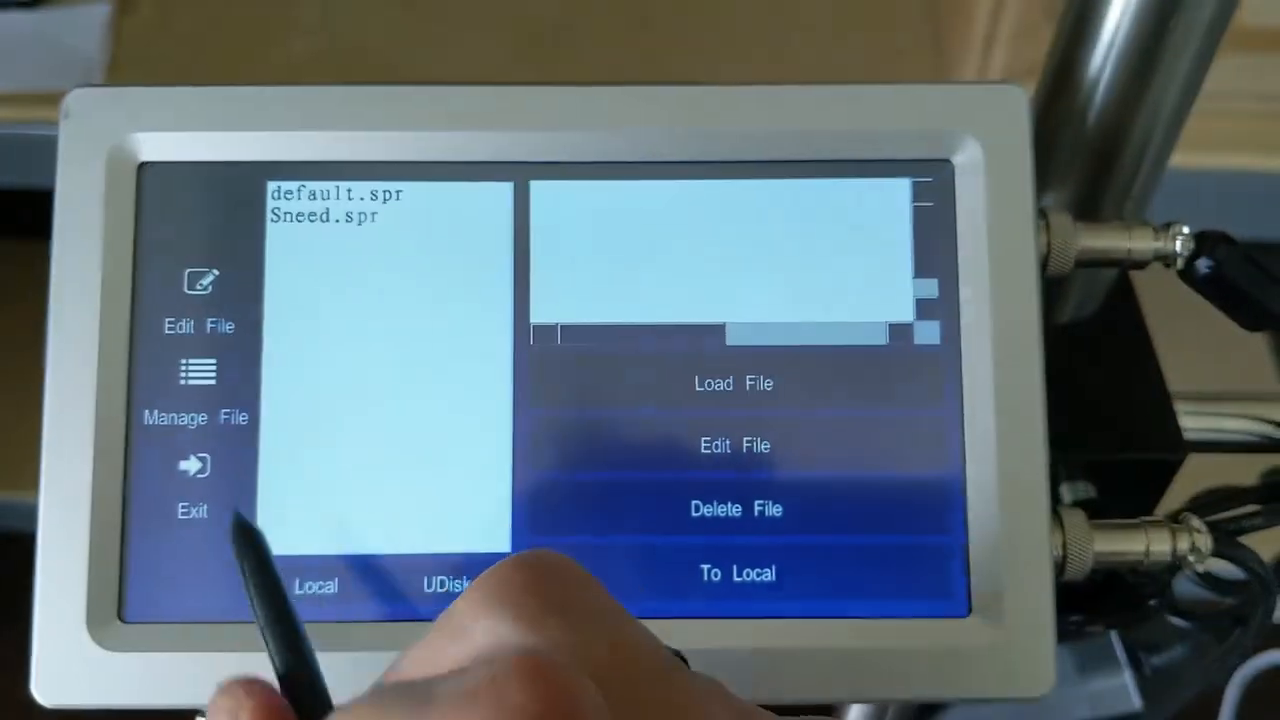
# Select Sneed.spr from the Local list and load it onto the print screen
pyautogui.click(324, 216)
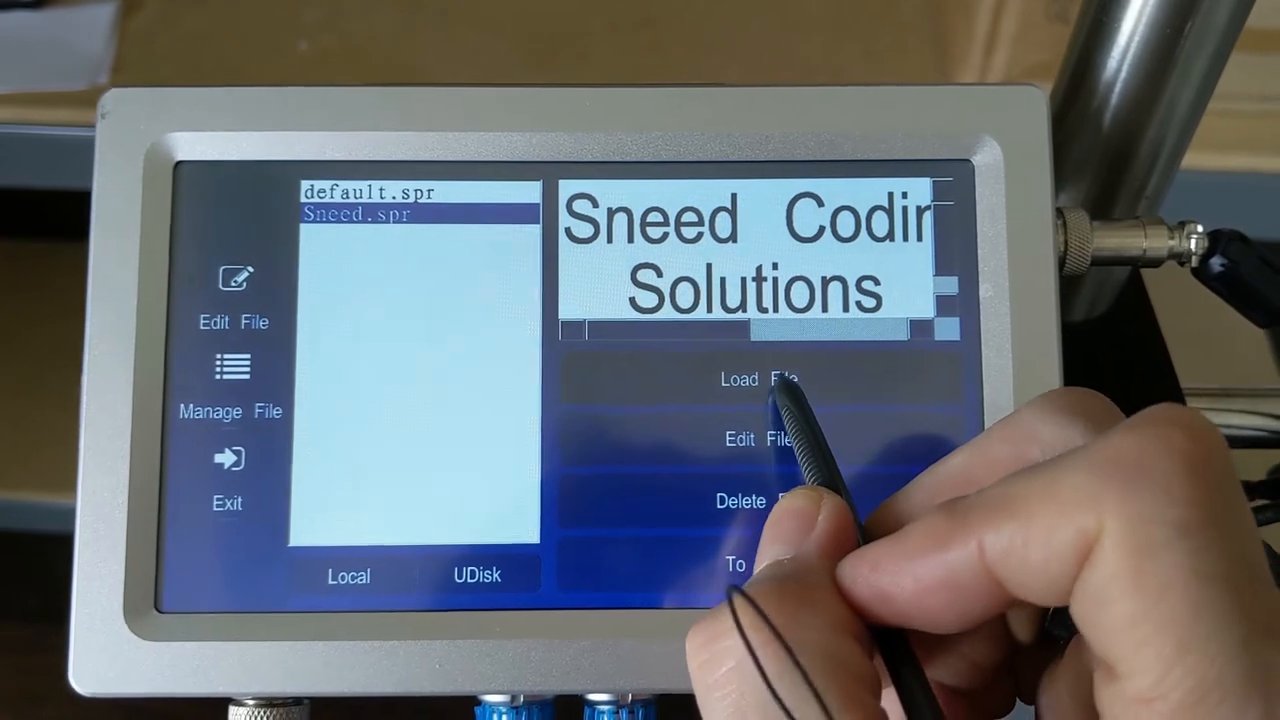
pyautogui.click(762, 380)
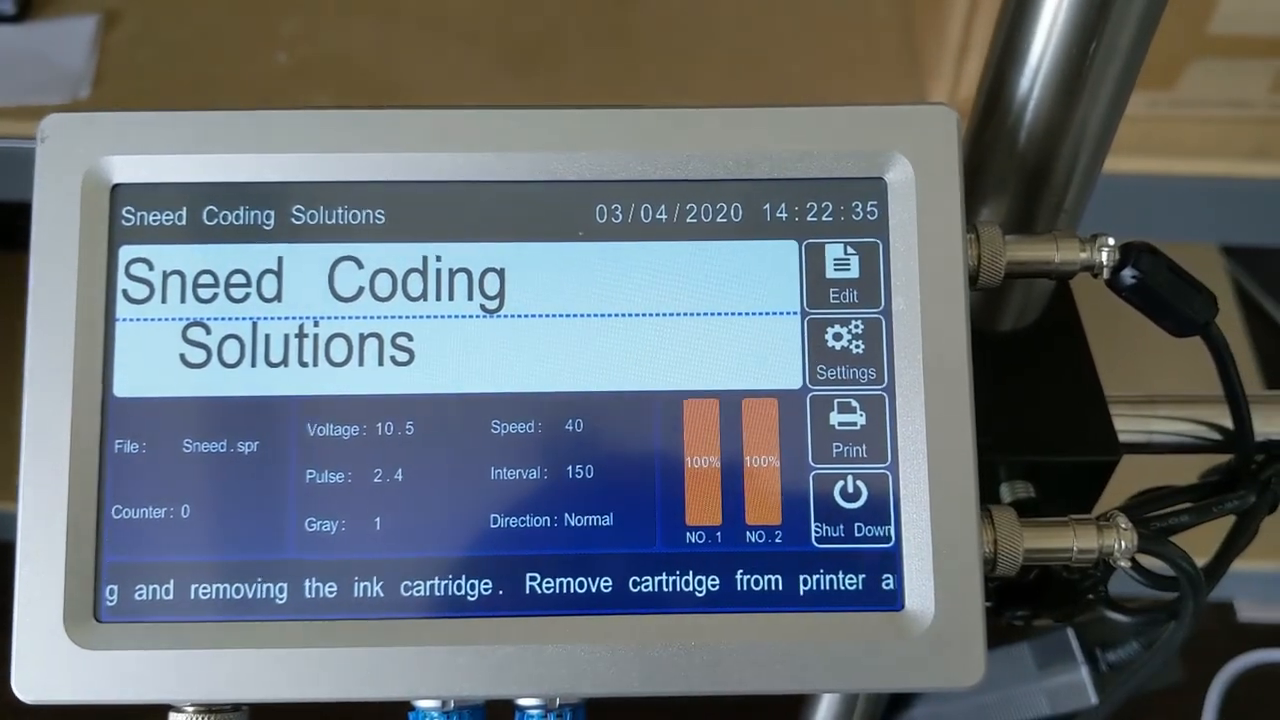